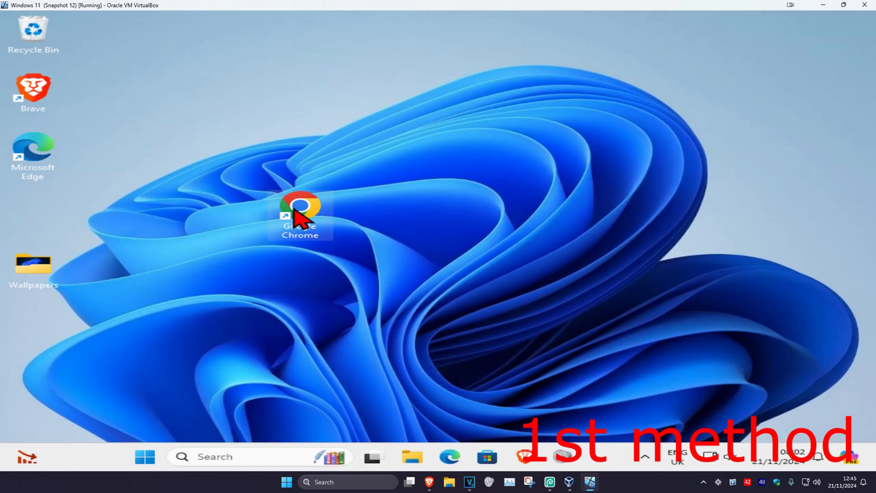
pyautogui.moveTo(379, 341)
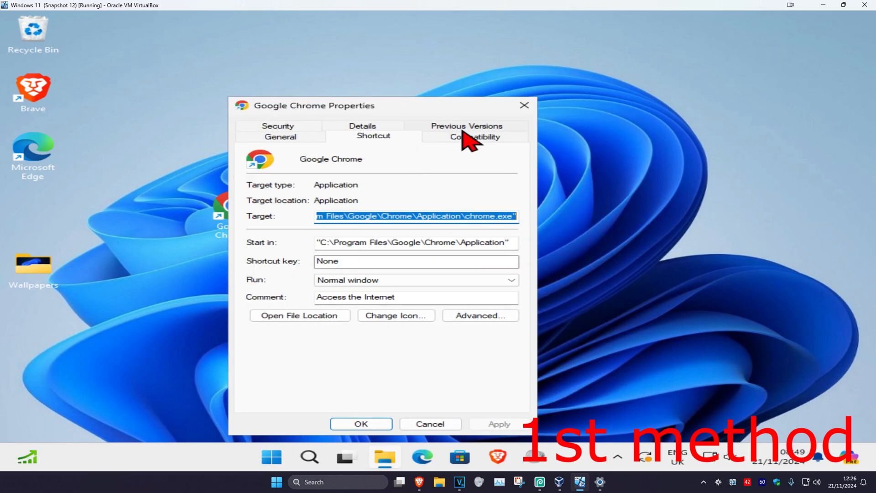
# Step: Enable 'Run this program in compatibility mode for Windows 8' on the Google Chrome shortcut
pyautogui.click(475, 136)
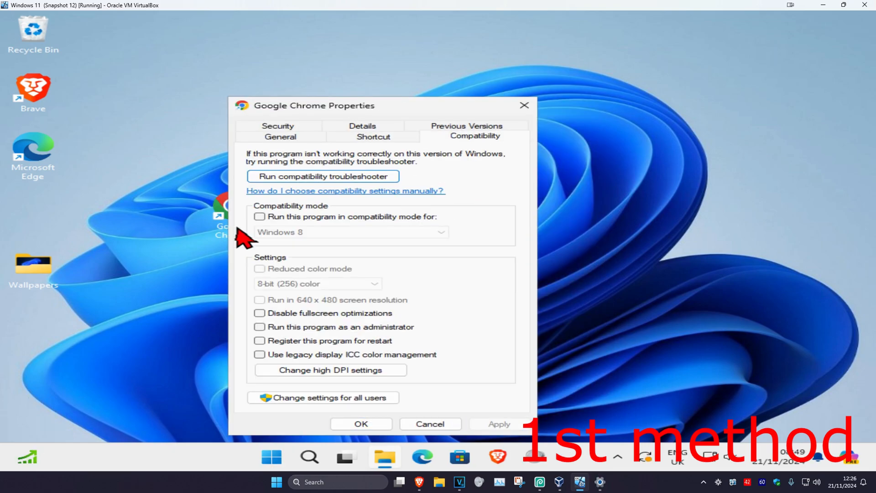
pyautogui.click(259, 217)
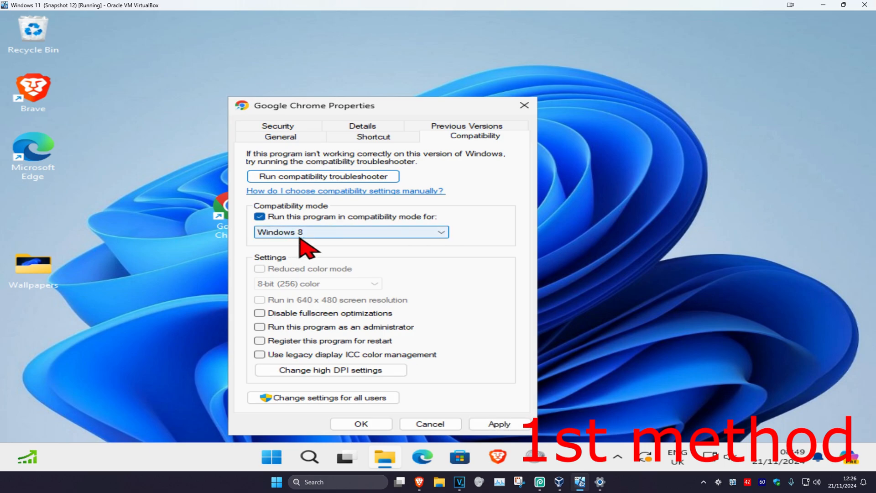
pyautogui.moveTo(330, 248)
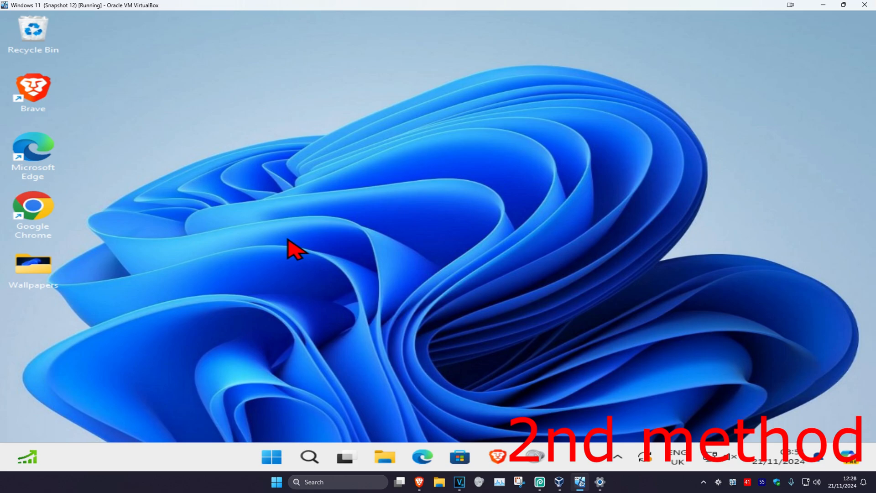
# Step: Find User Account Control settings via search and confirm the default 'notify only when apps make changes' level
pyautogui.click(309, 457)
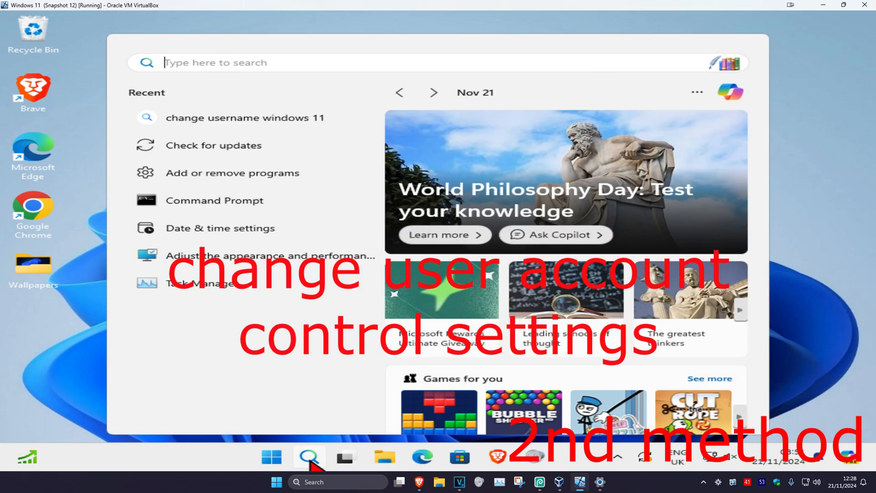
pyautogui.write('change user Account Control settings')
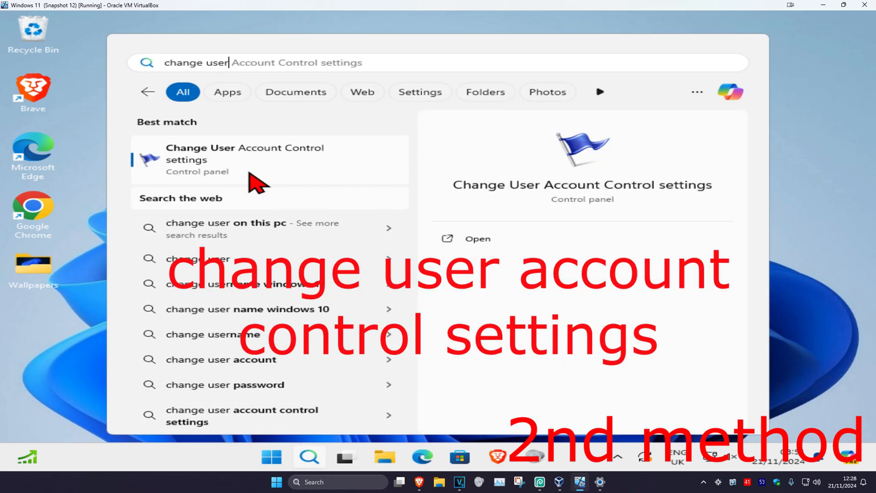
pyautogui.click(245, 159)
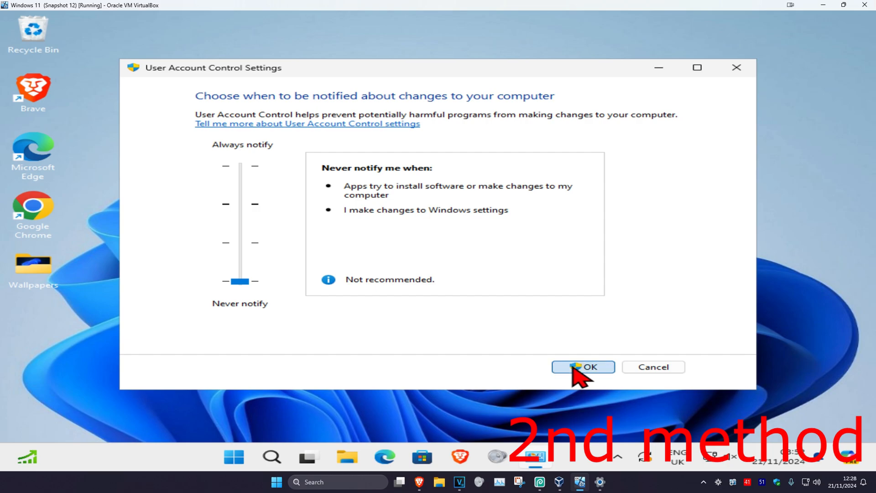
pyautogui.moveTo(370, 336)
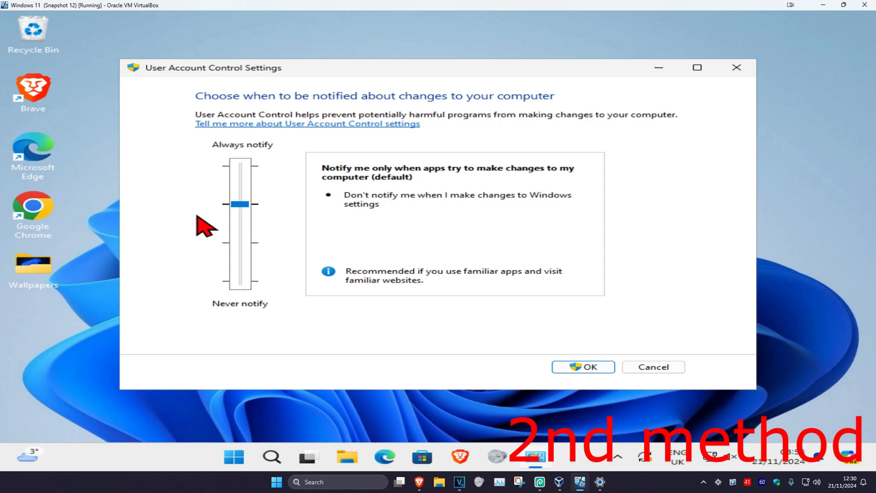
pyautogui.click(582, 367)
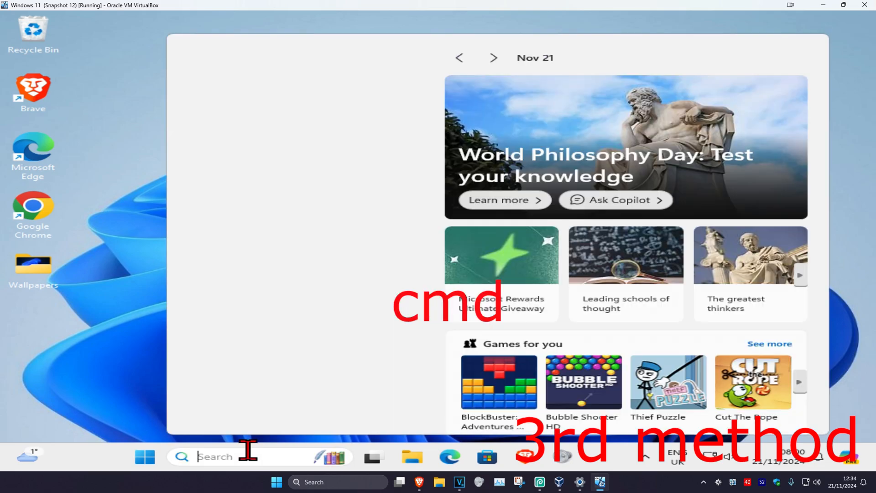
# Step: Launch Command Prompt as administrator, allowing it through the UAC prompt
pyautogui.write('cmd')
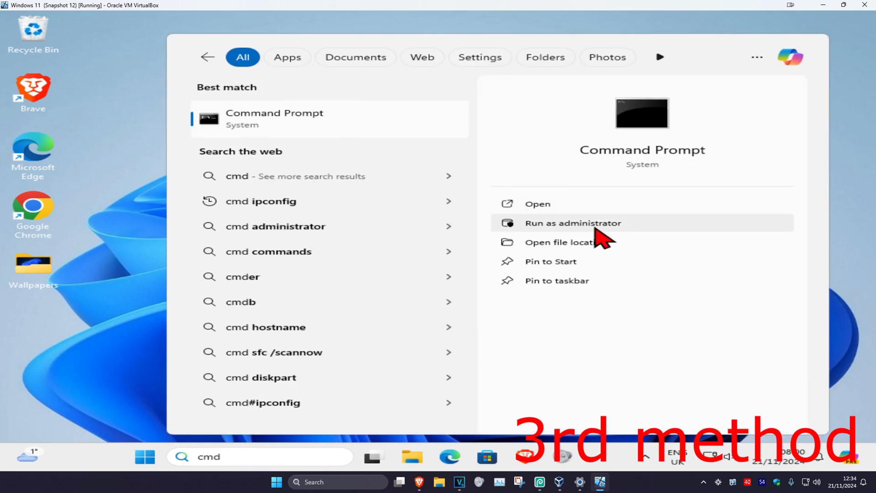
pyautogui.click(573, 223)
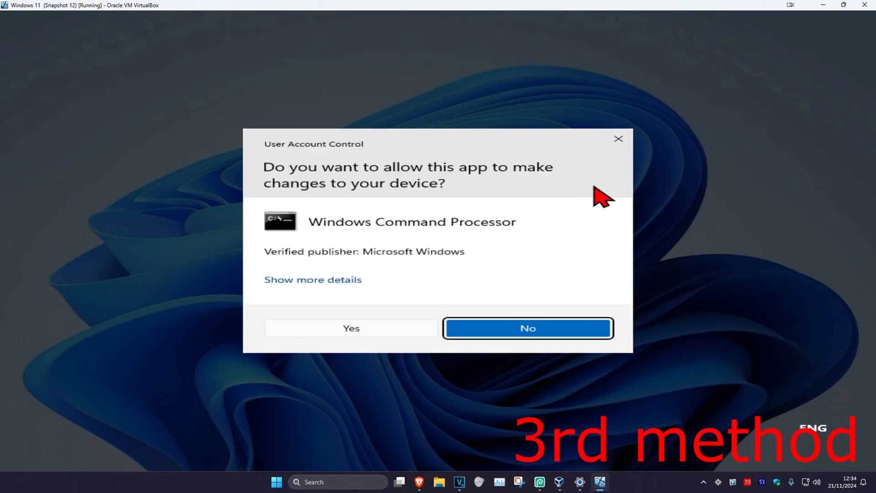
pyautogui.click(351, 328)
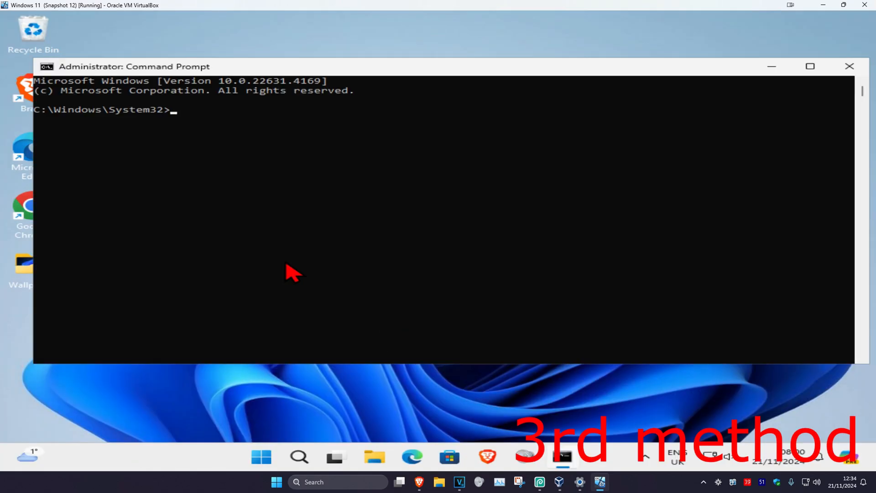
# Step: Run sfc /scannow and minimize the prompt while the system scan verifies files
pyautogui.write('sfc')
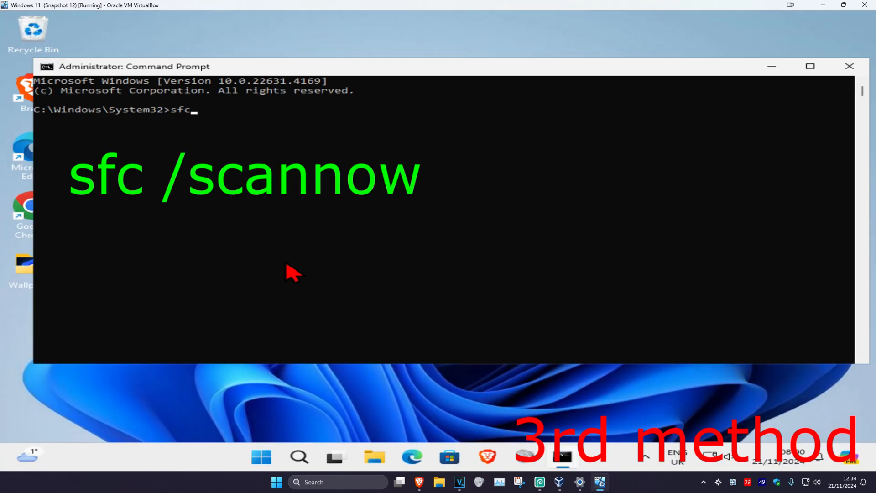
pyautogui.write('/scann')
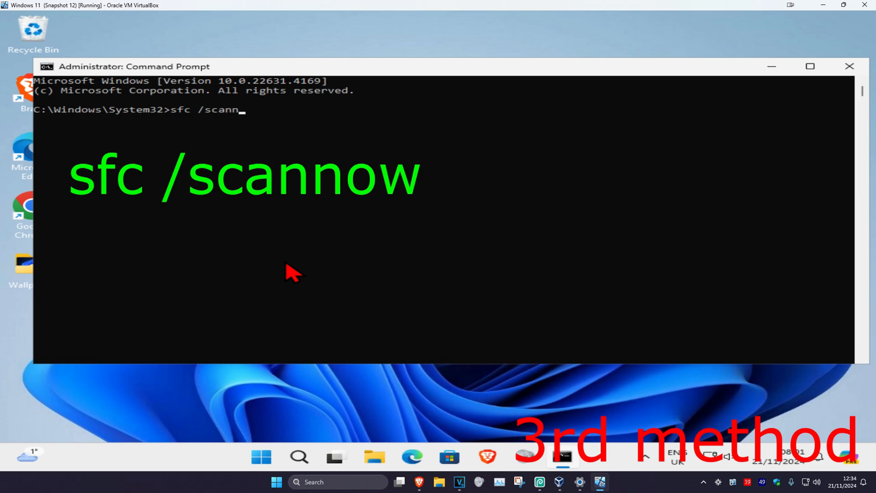
pyautogui.press('Return')
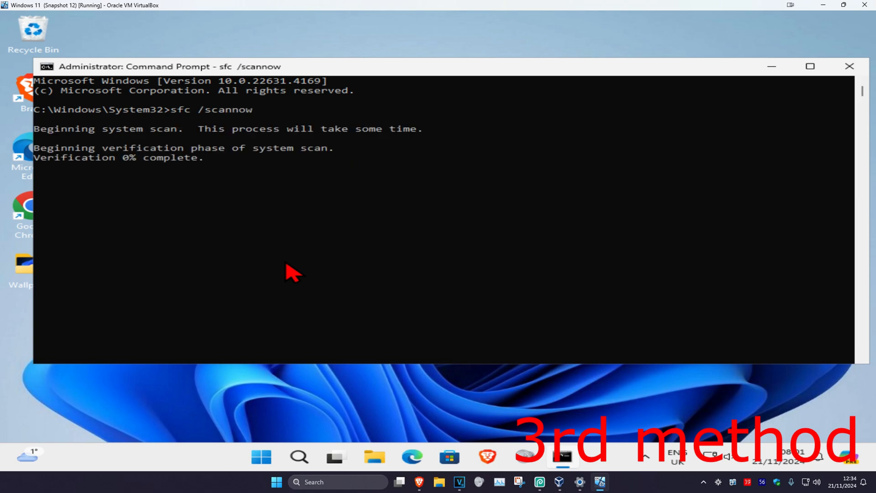
pyautogui.moveTo(698, 146)
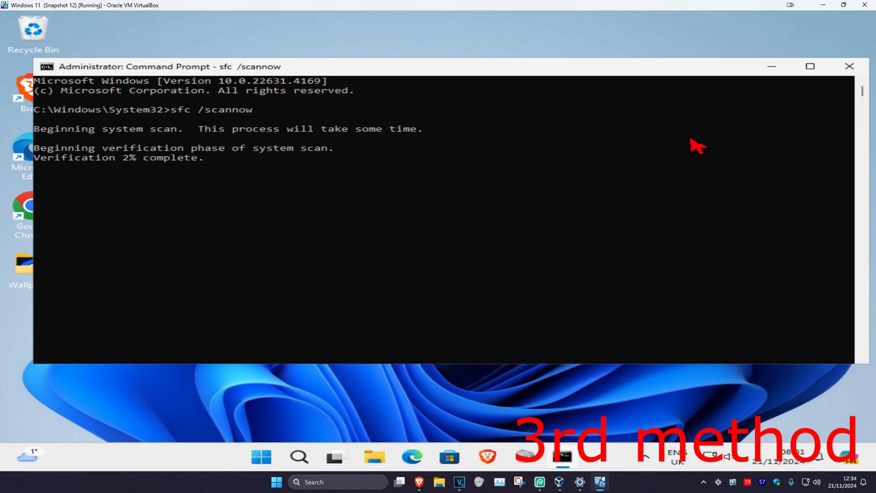
pyautogui.click(849, 66)
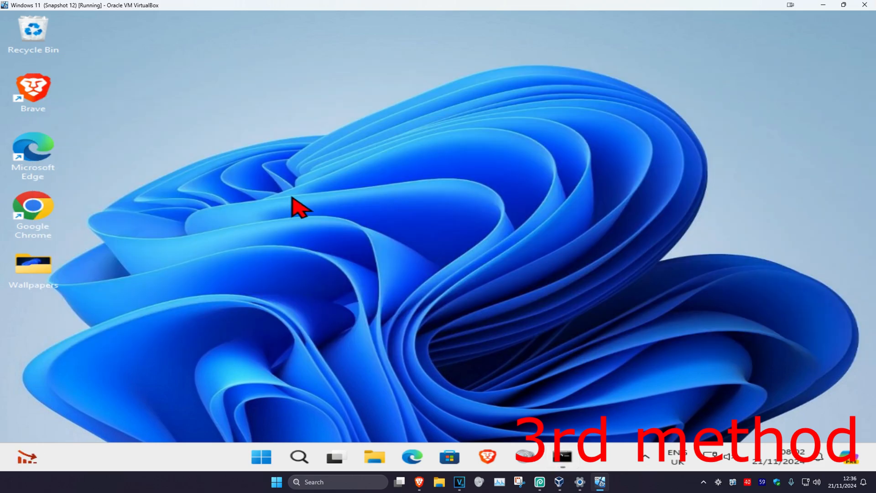
# Step: Search 'check for updates', start the cumulative update in Windows Update, and return to Command Prompt
pyautogui.click(300, 457)
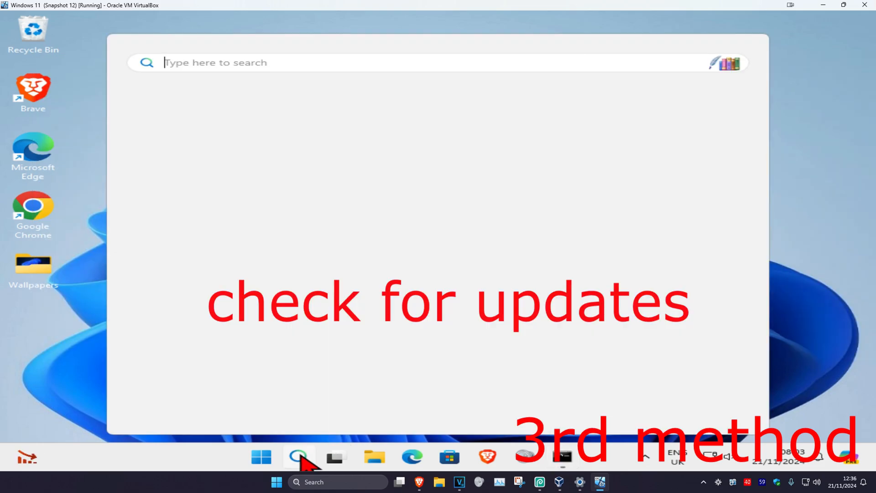
pyautogui.write('check for')
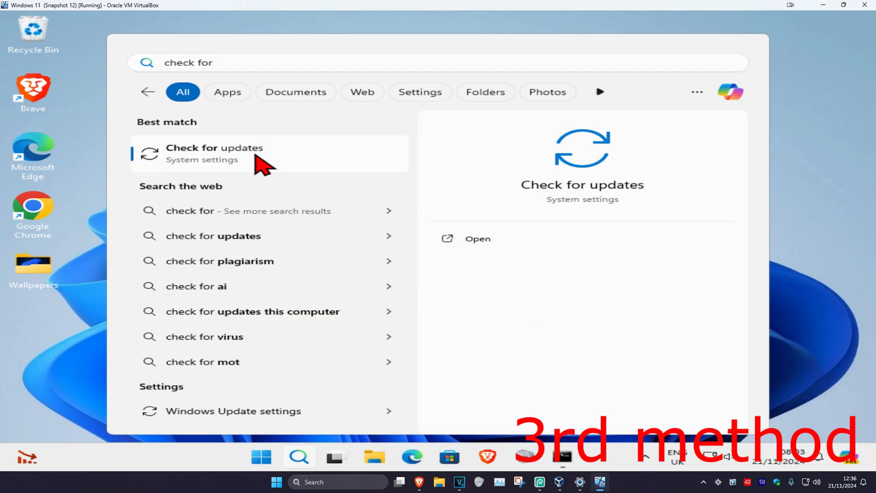
pyautogui.click(214, 154)
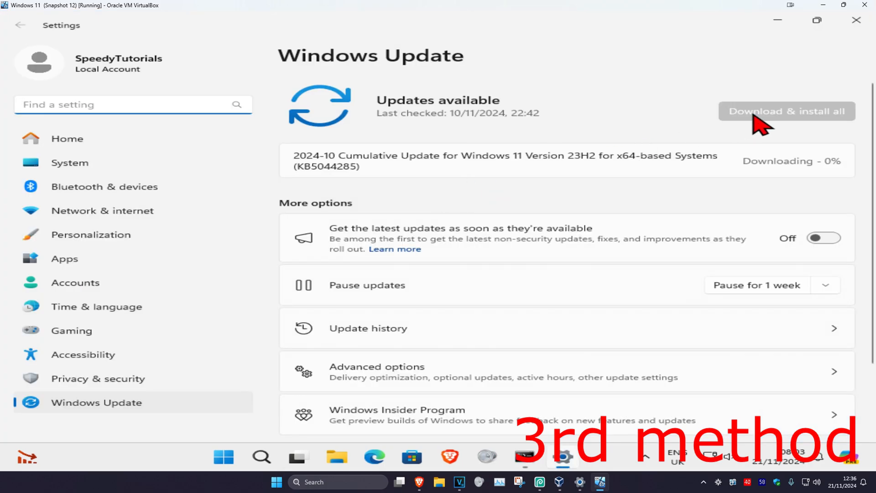
pyautogui.moveTo(654, 111)
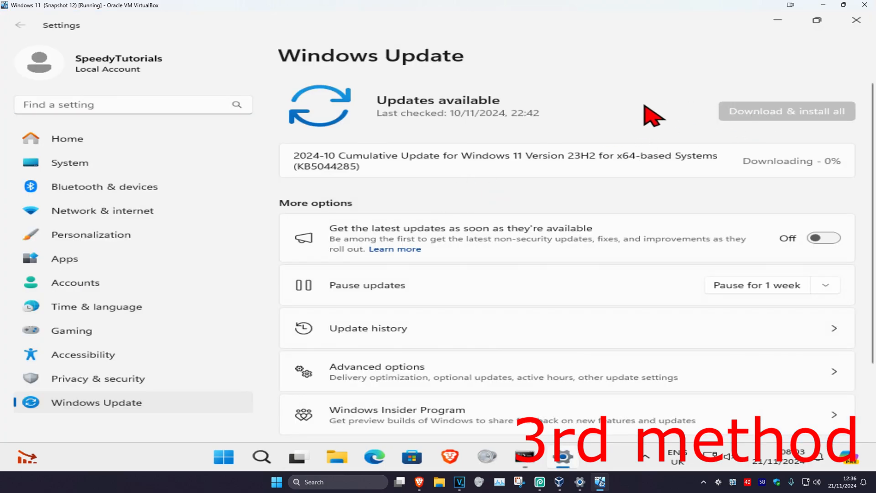
pyautogui.click(857, 20)
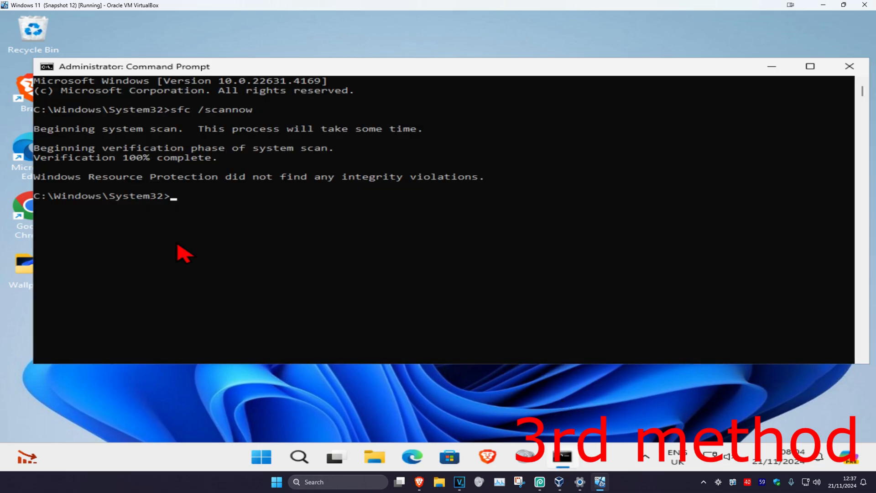
pyautogui.moveTo(190, 296)
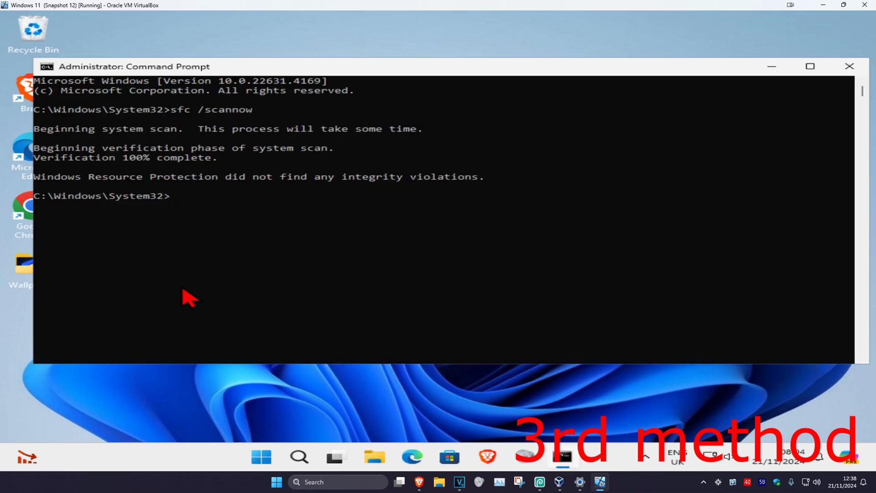
# Step: Schedule chkdsk /f /r for the next boot, then restart the PC from Start > Power
pyautogui.write('chkdsk /f /r')
pyautogui.write('Y')
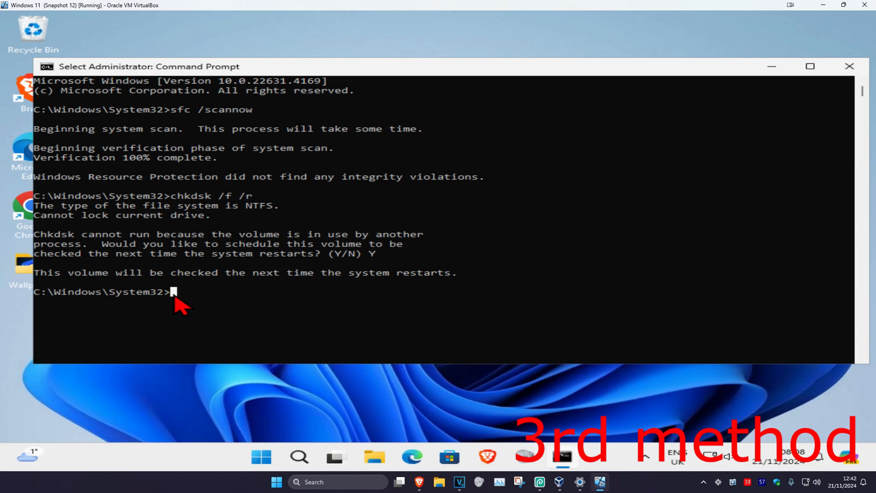
pyautogui.click(261, 457)
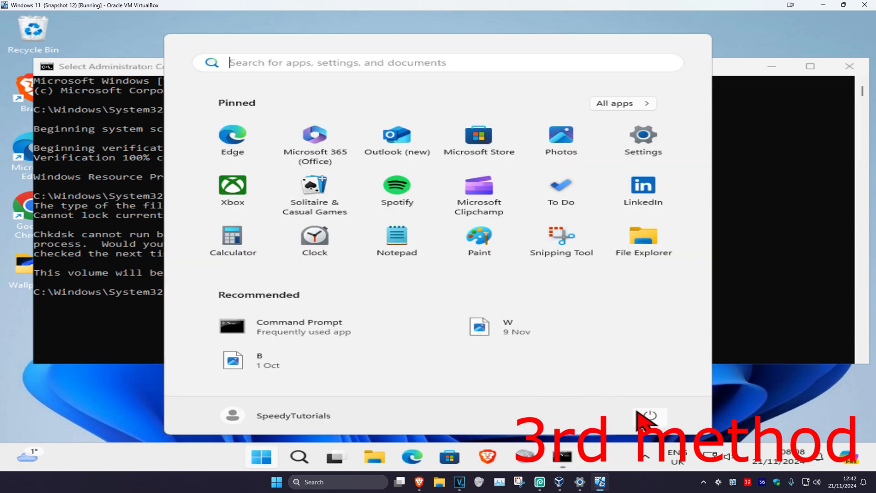
pyautogui.click(649, 417)
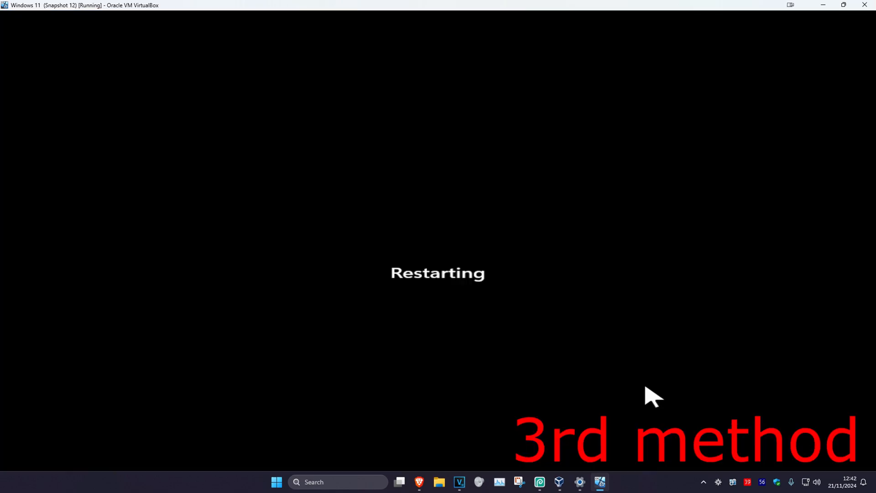